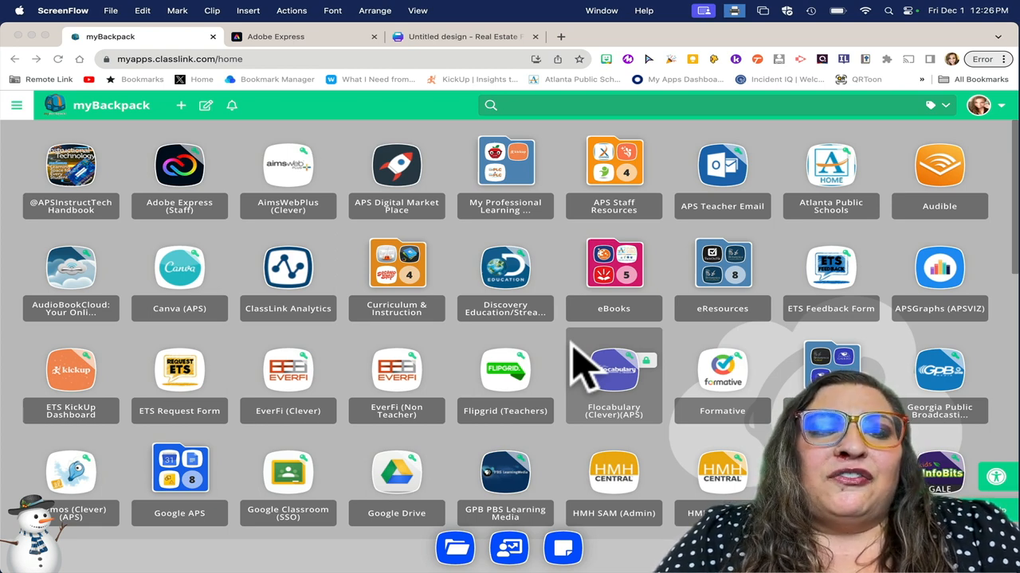
pyautogui.moveTo(621, 370)
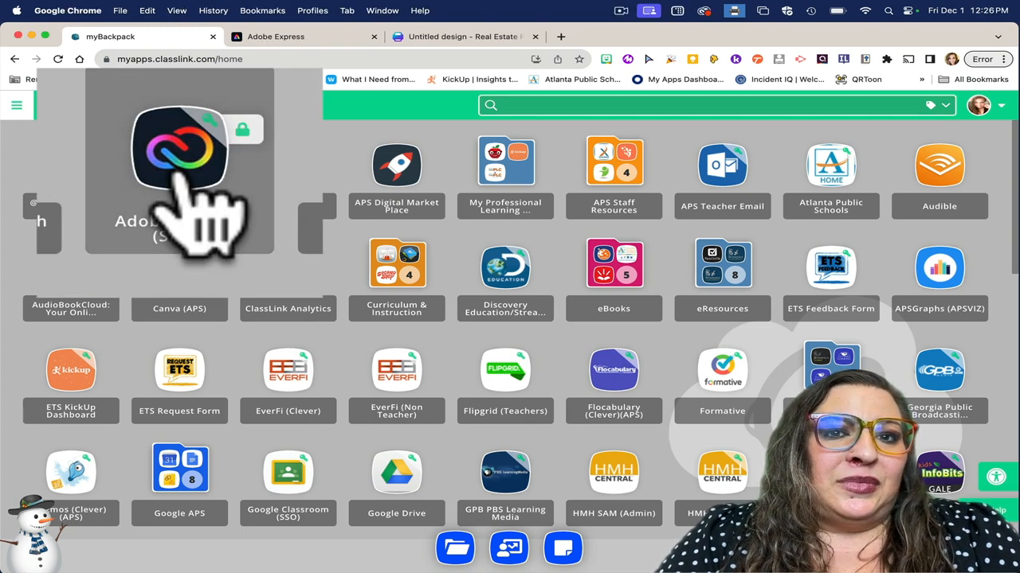
# Launch Adobe Express from the myBackpack staff app tile
pyautogui.click(274, 35)
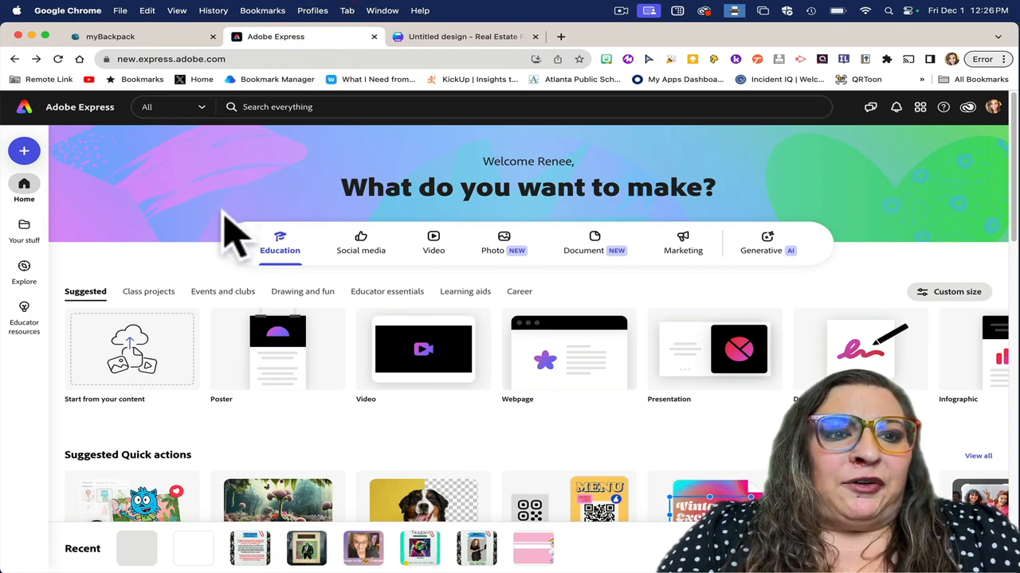
# Start a new design via the Generative text-to-image quick action
pyautogui.scroll(-3)
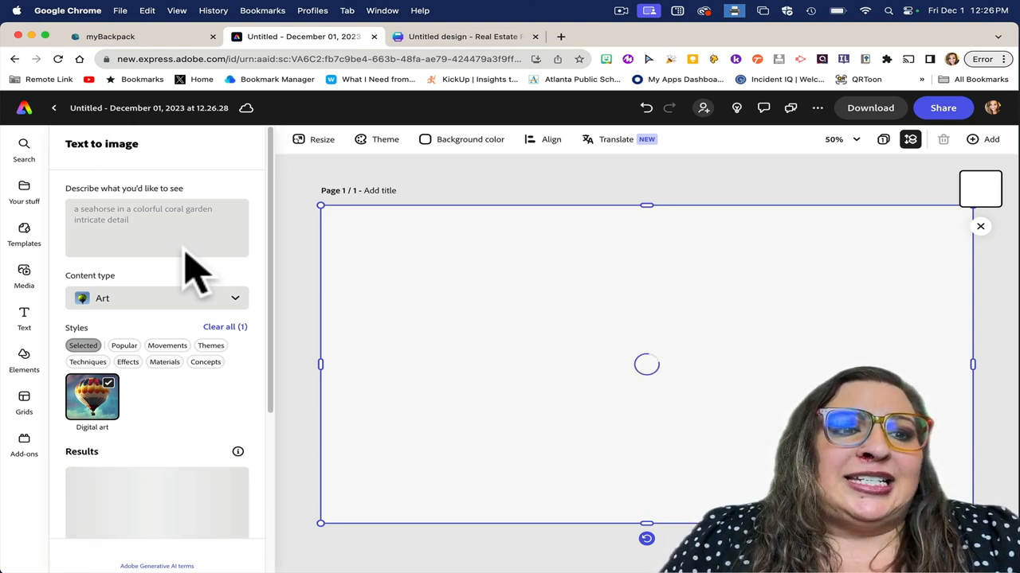
# Replace the seahorse sample prompt with 'a unicorn riding a bicycle'
pyautogui.click(119, 220)
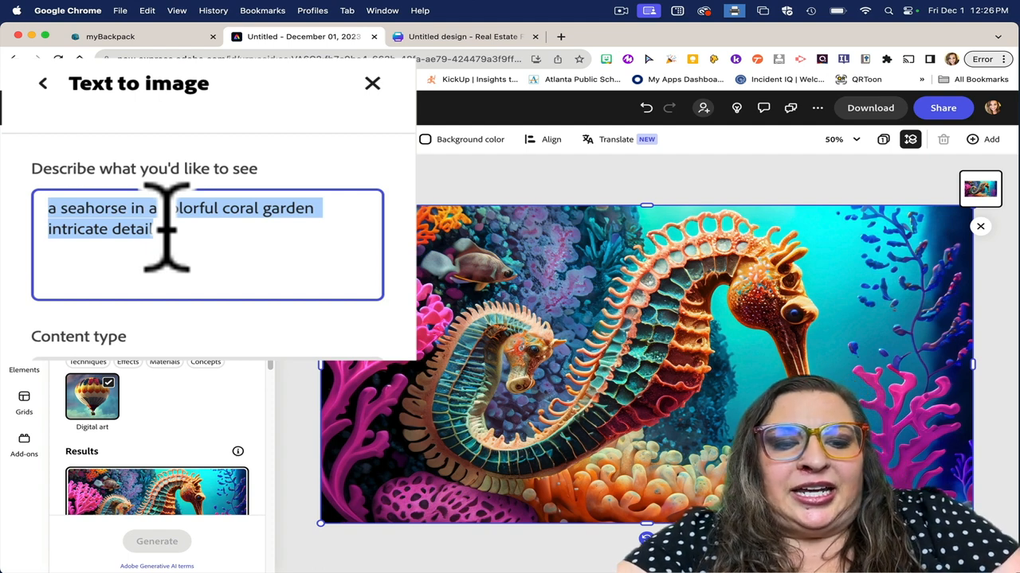
pyautogui.write('a unicorn')
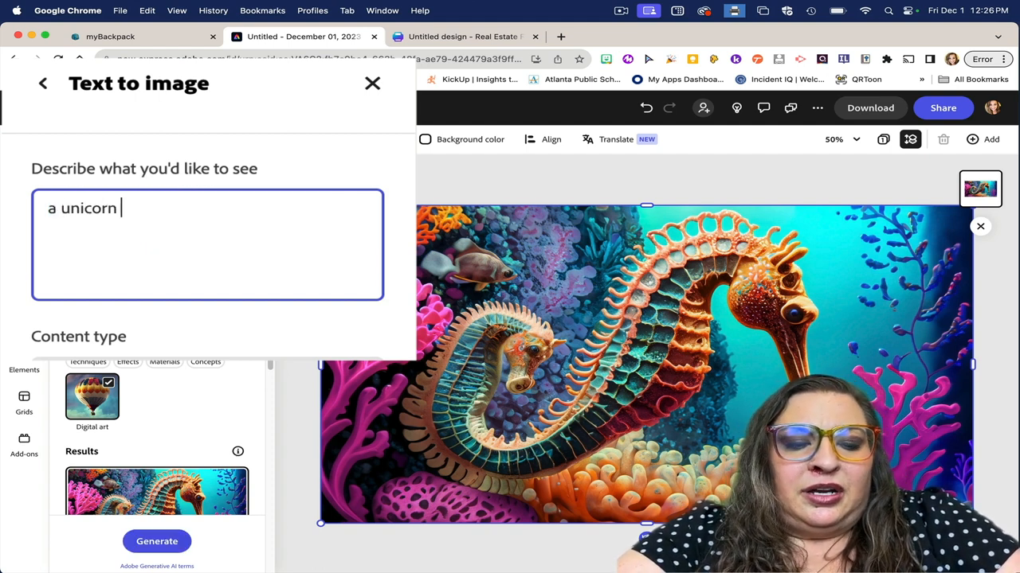
pyautogui.write('riding a')
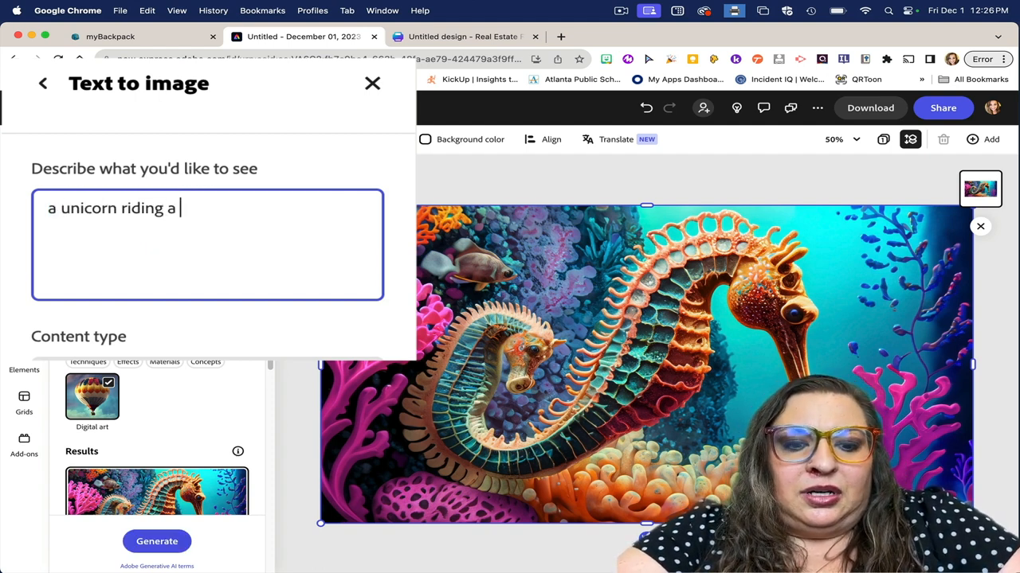
pyautogui.write('bicycle')
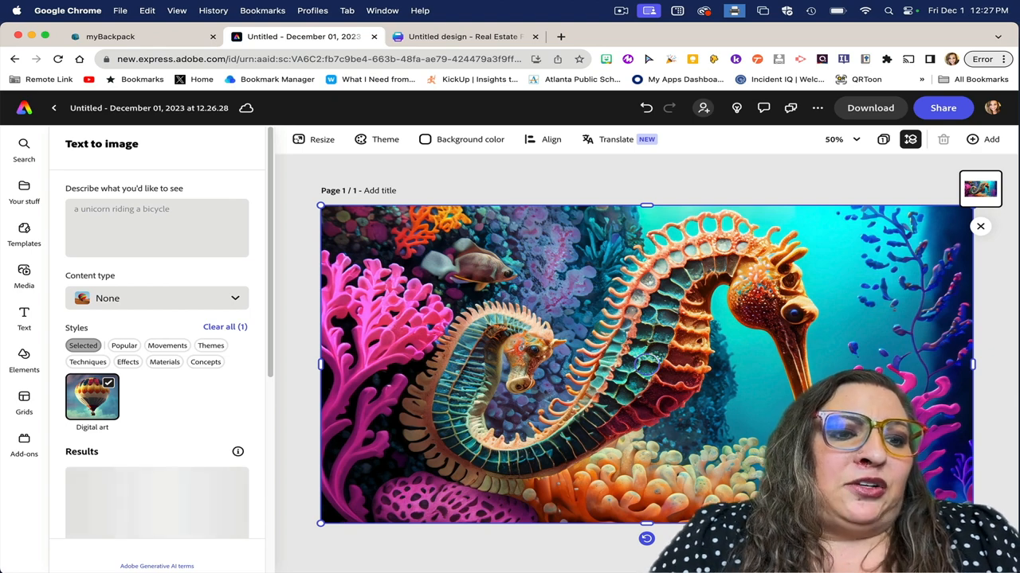
# Generate the unicorn-on-bicycle images and review the results list
pyautogui.click(157, 436)
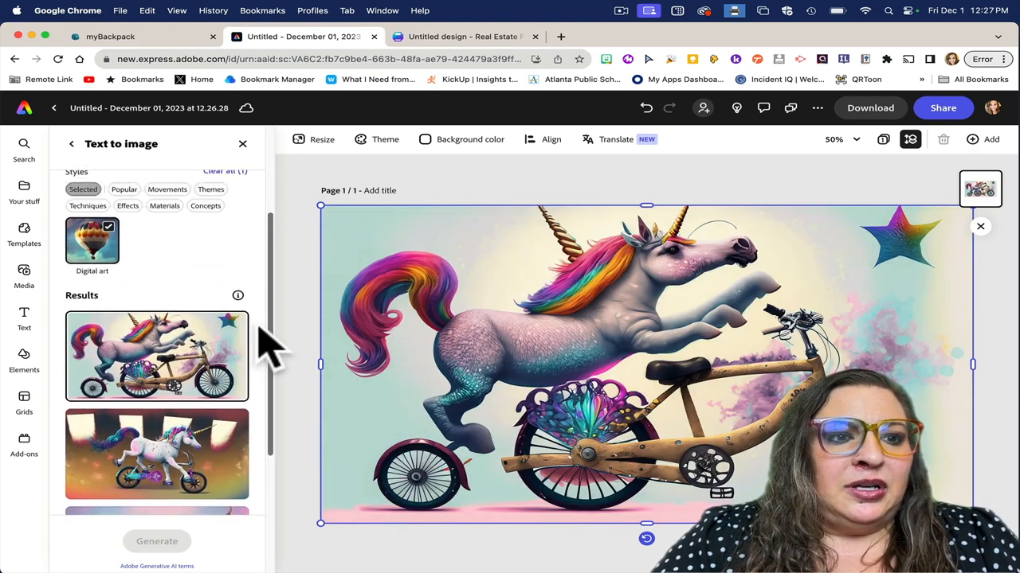
pyautogui.scroll(-3)
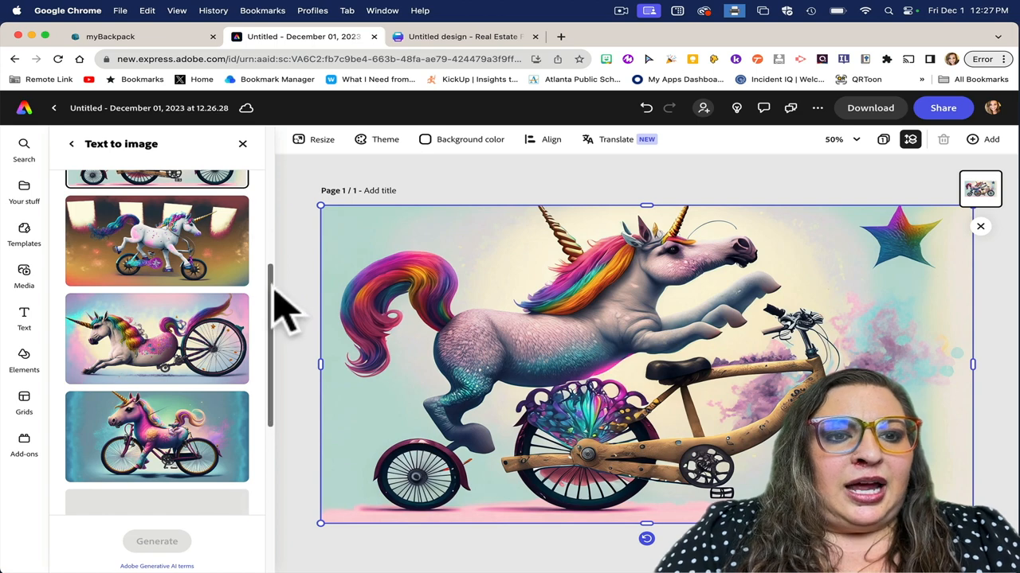
pyautogui.scroll(-3)
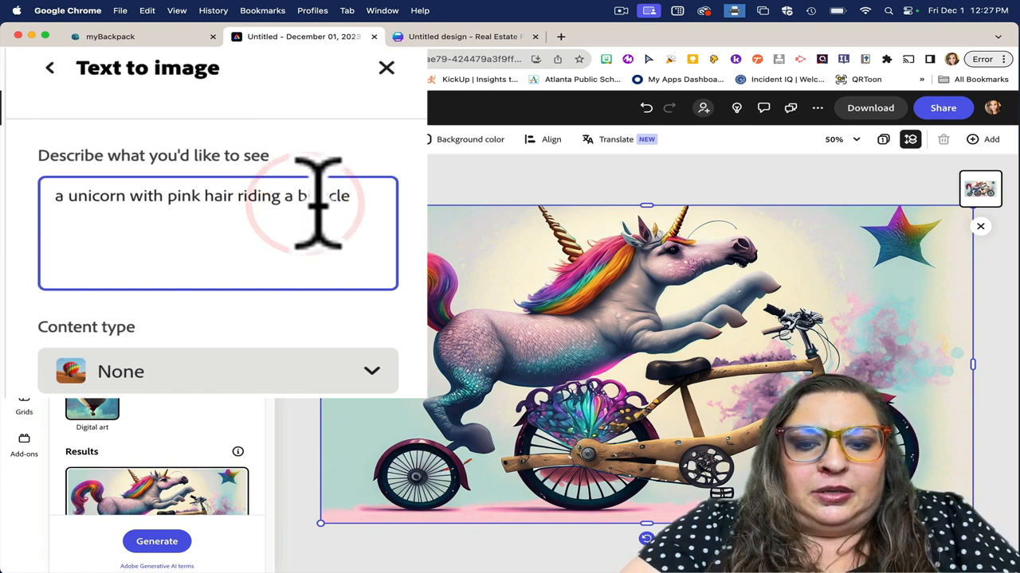
# Regenerate with a purple bicycle in the prompt, then return to myBackpack
pyautogui.write('purple')
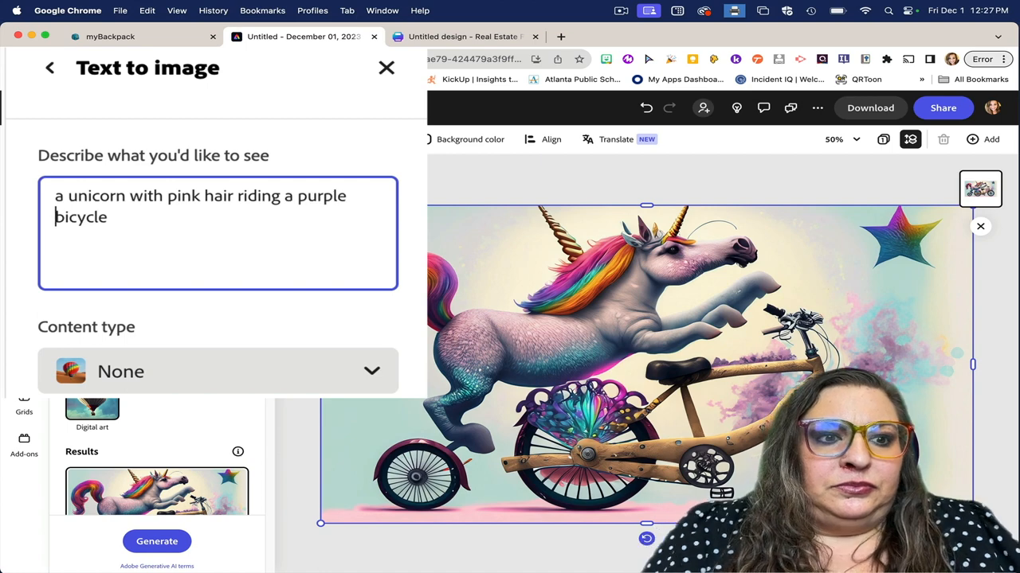
pyautogui.click(156, 541)
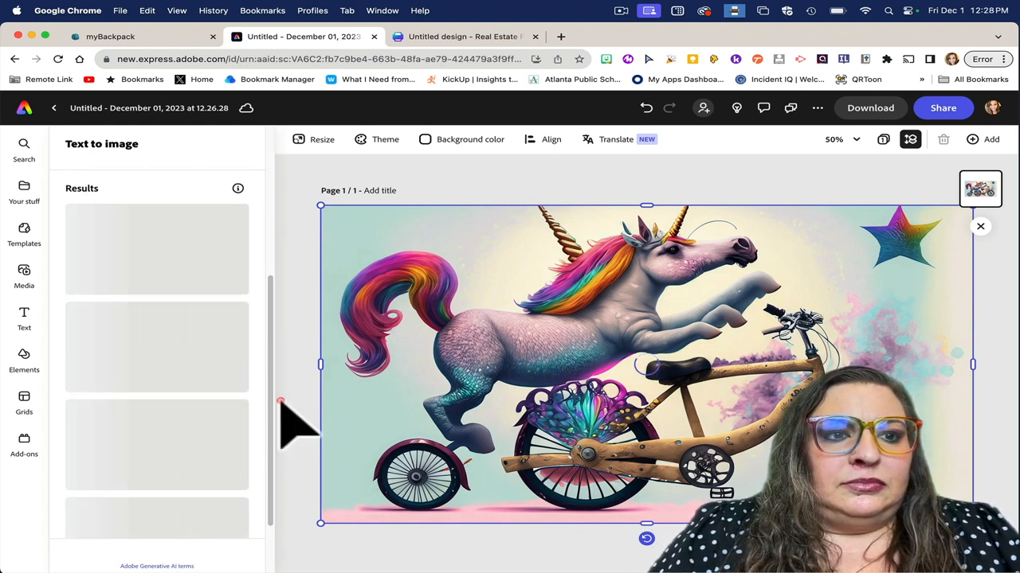
pyautogui.click(156, 337)
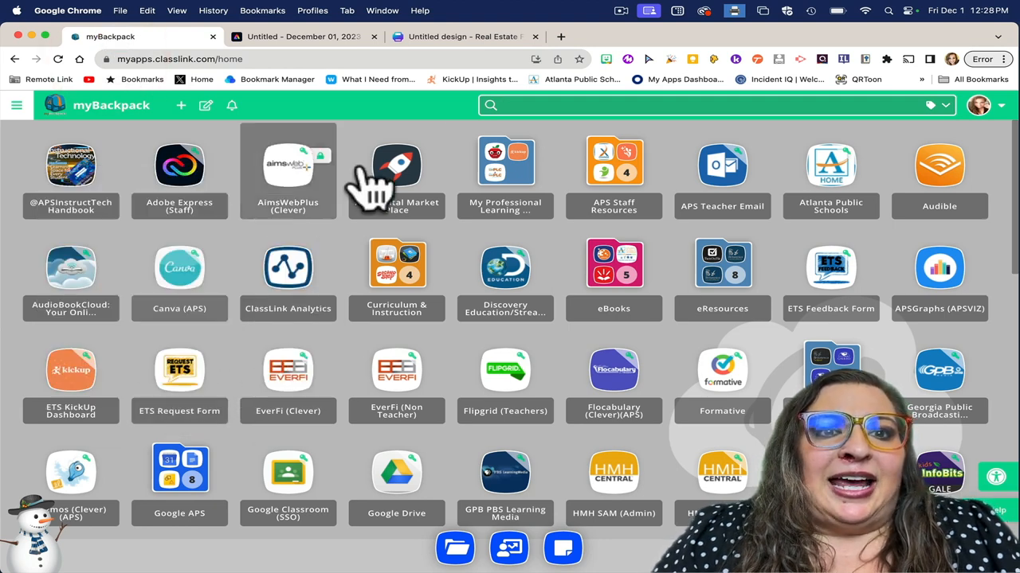
# Switch to the Canva flyer design showing the Magic Media app page
pyautogui.click(462, 35)
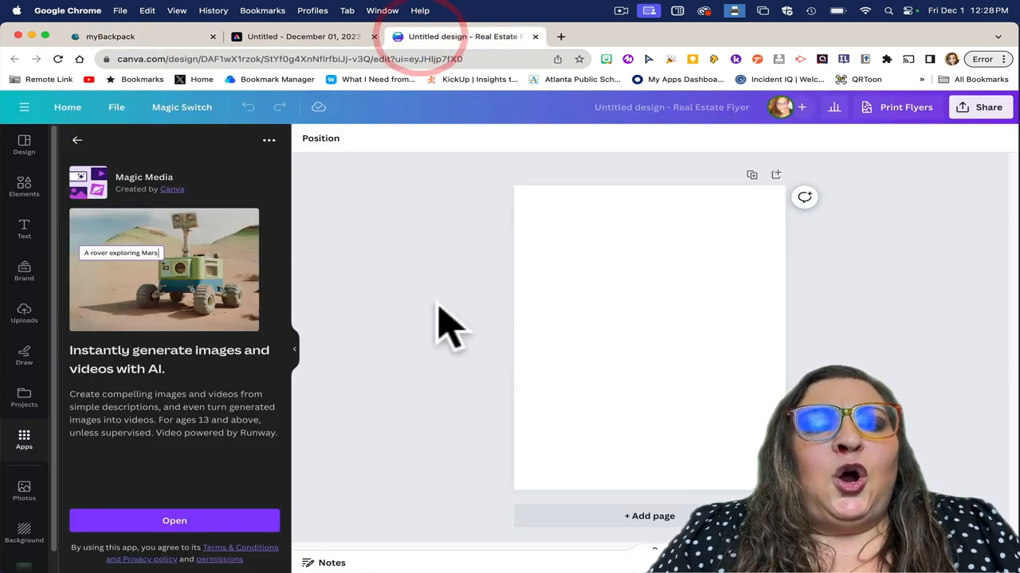
pyautogui.moveTo(434, 343)
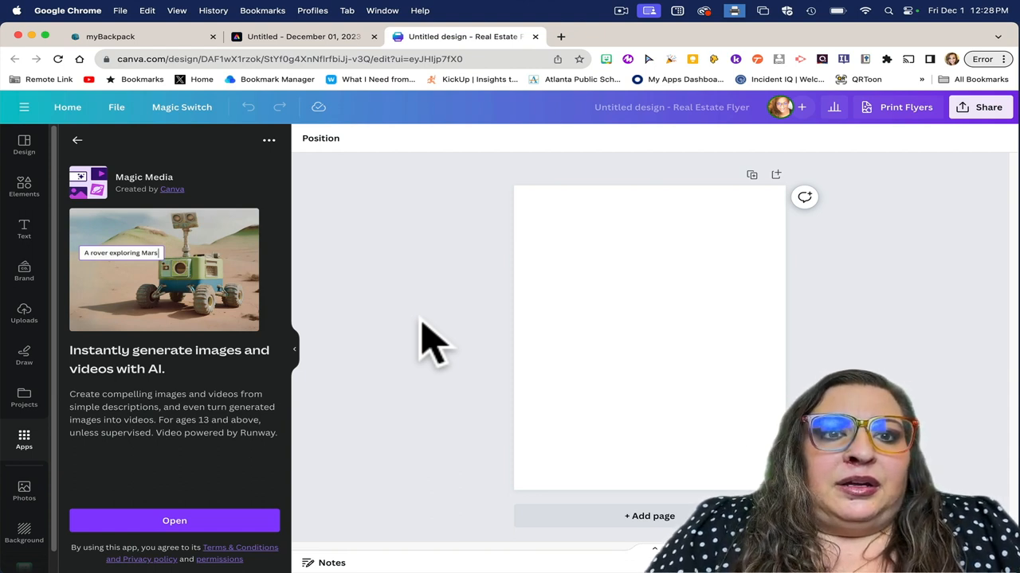
pyautogui.moveTo(24, 438)
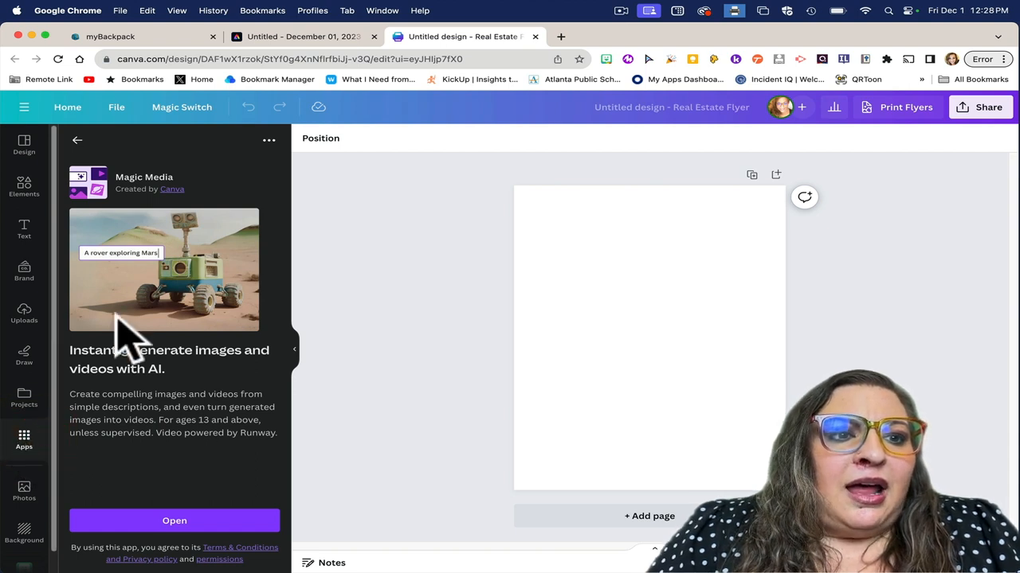
pyautogui.moveTo(108, 207)
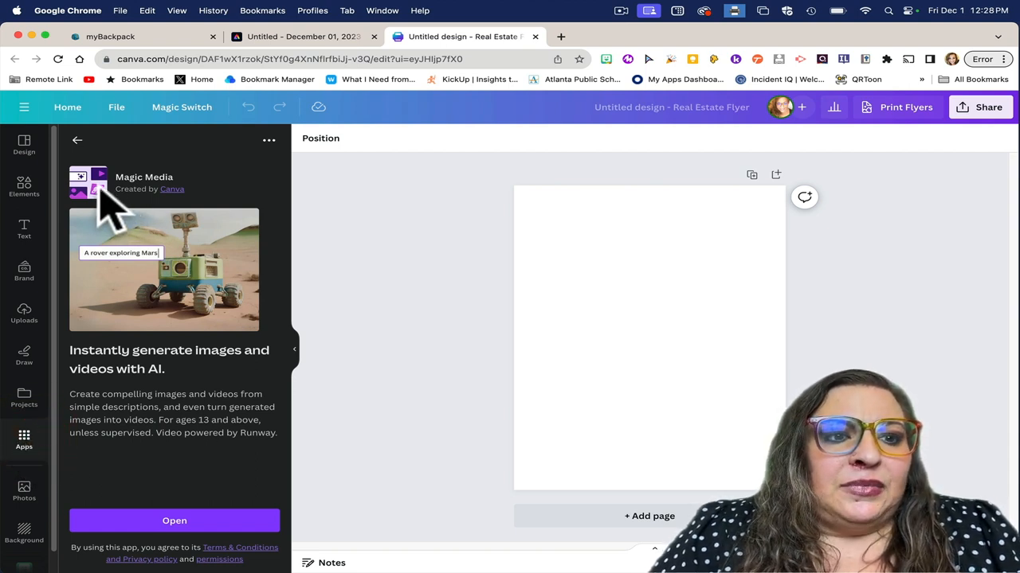
pyautogui.moveTo(175, 521)
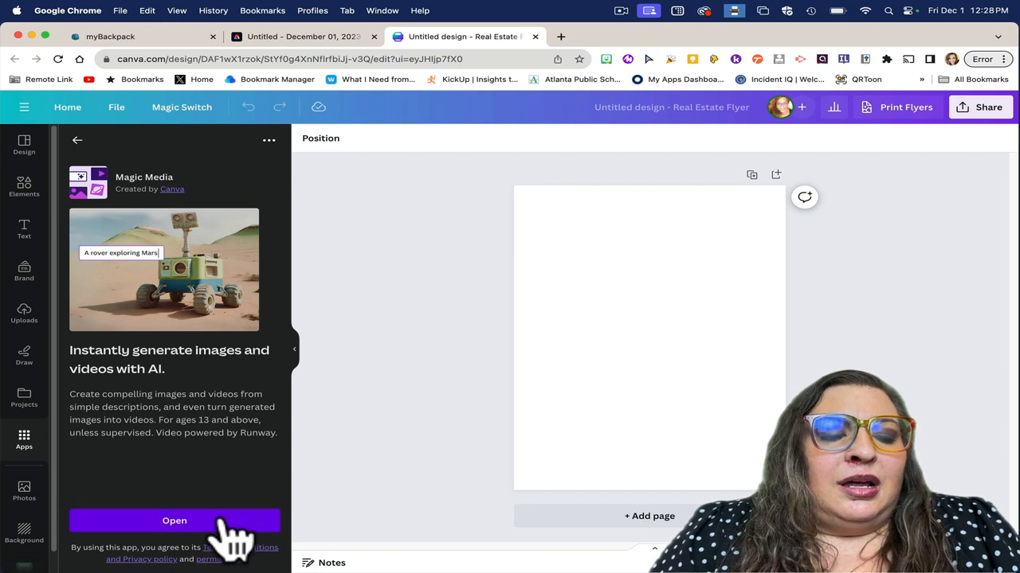
# Generate Magic Media images for 'shark dancing with a pineapple'
pyautogui.click(175, 521)
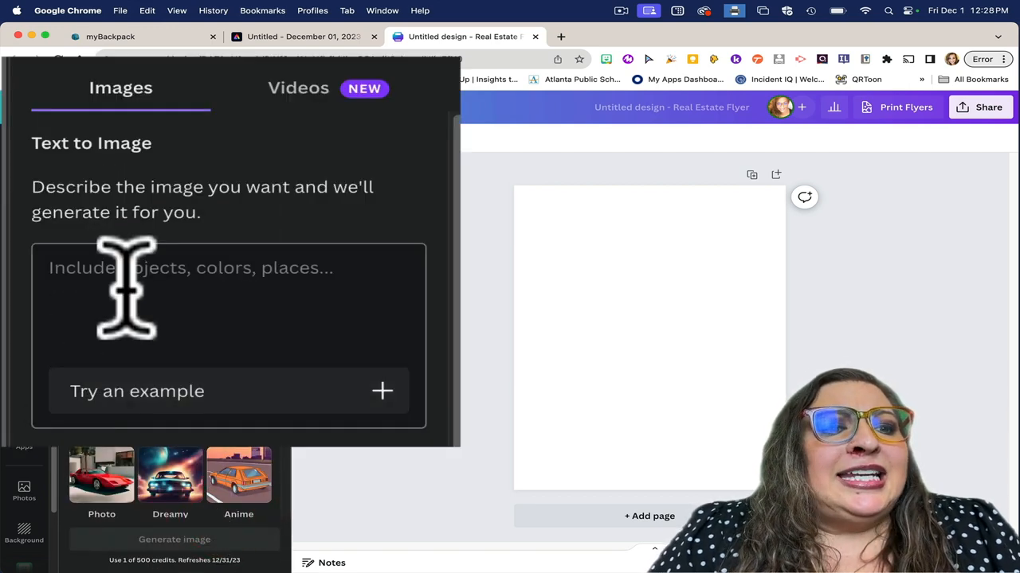
pyautogui.click(176, 538)
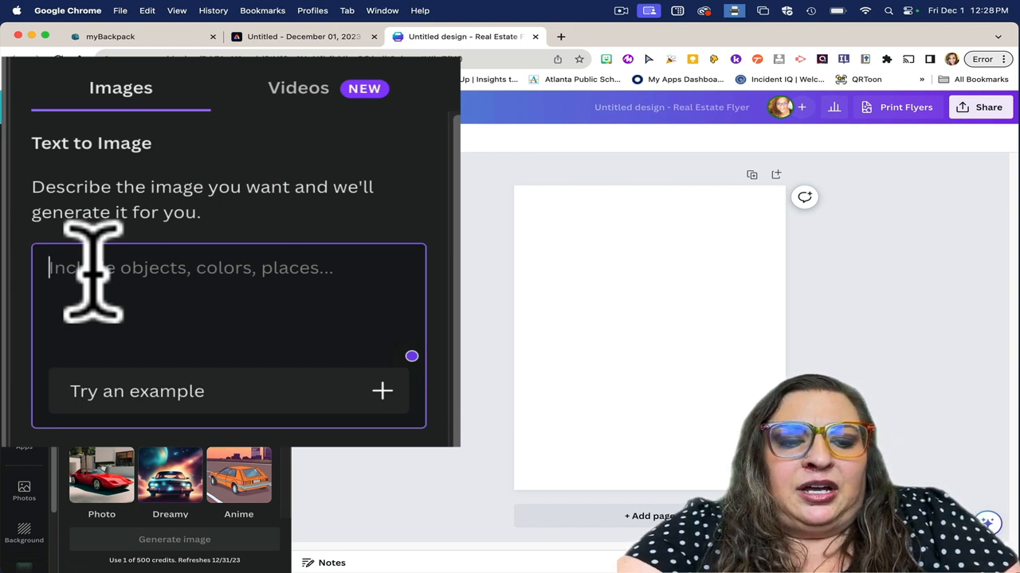
pyautogui.write('shark dancing with a pin')
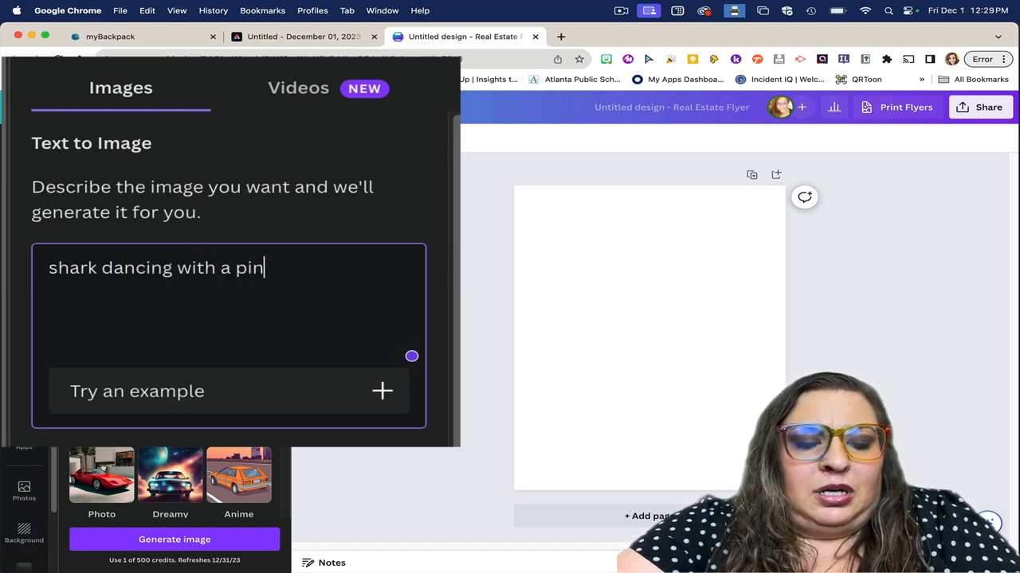
pyautogui.write('eapple')
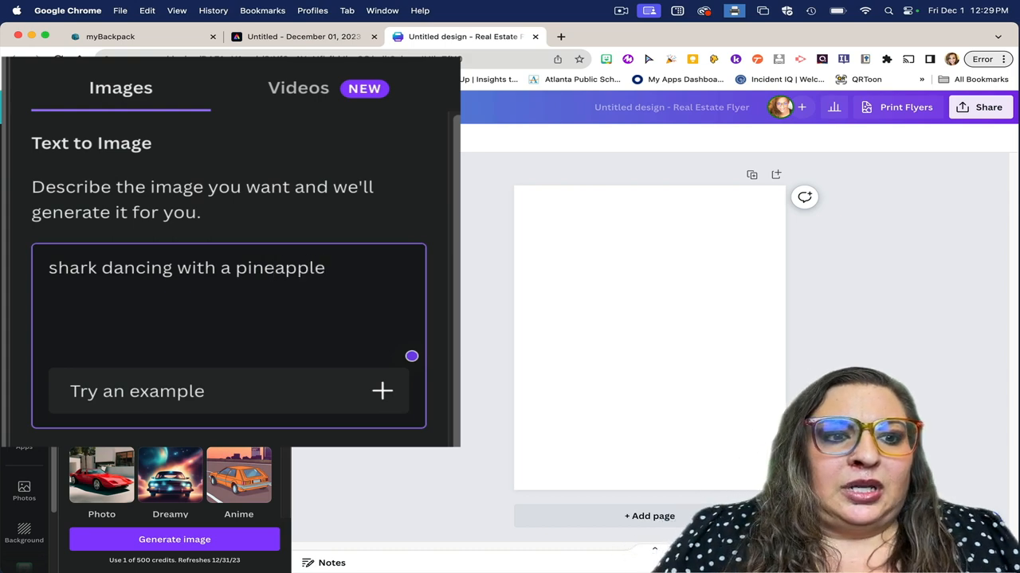
pyautogui.click(175, 538)
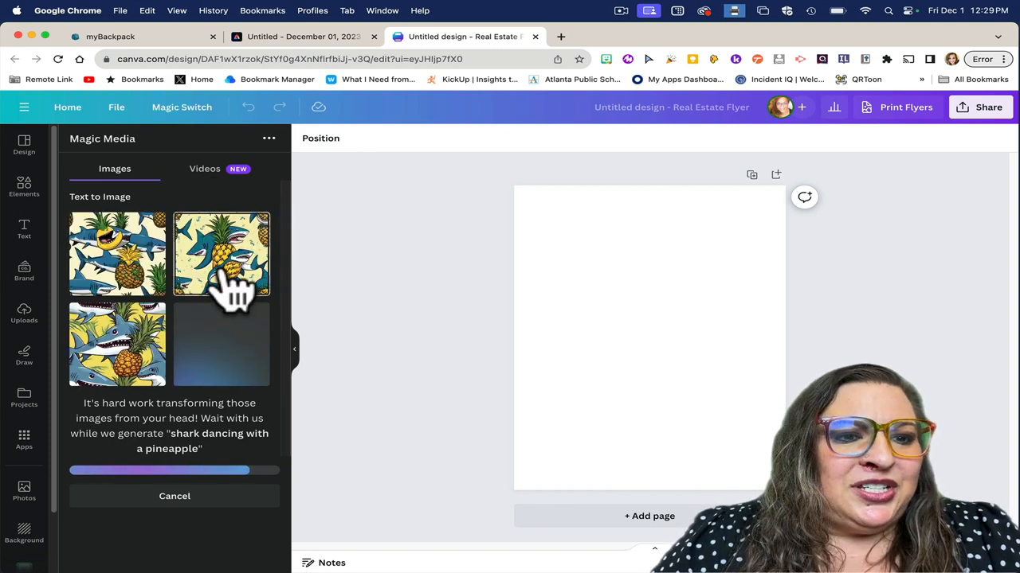
# Add a shark image, then regenerate a fresh batch of shark-and-pineapple results
pyautogui.click(220, 255)
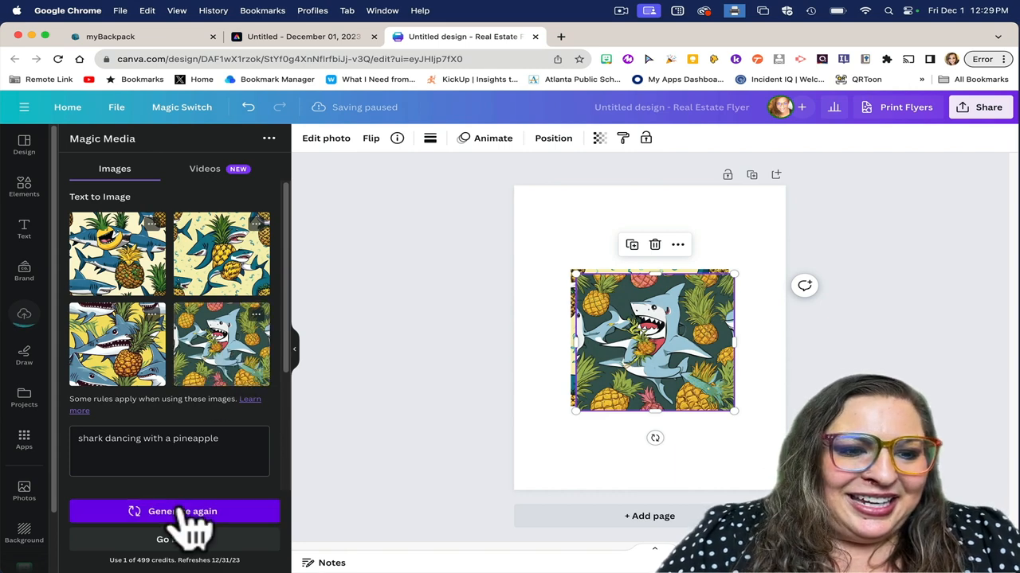
pyautogui.click(176, 511)
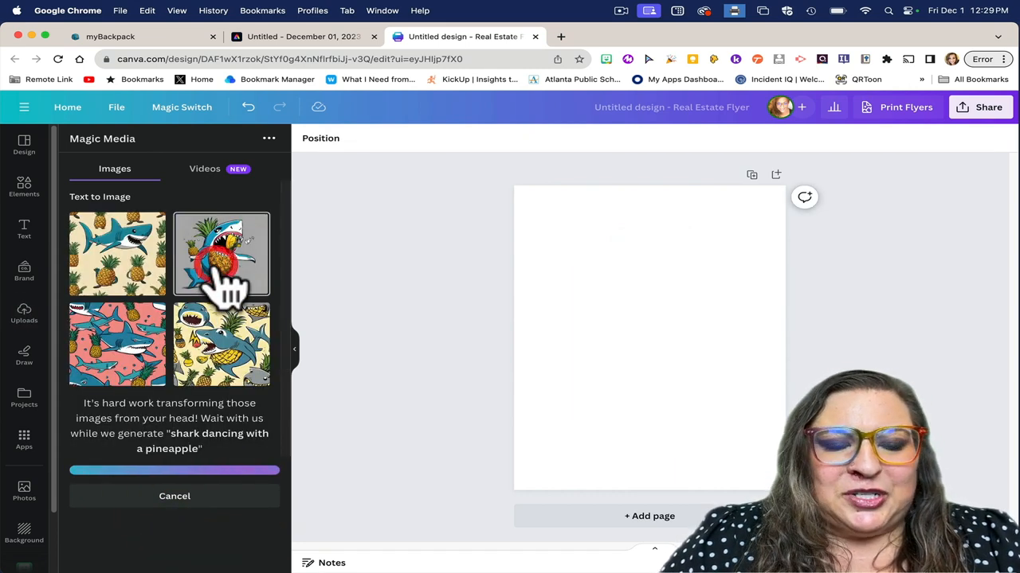
pyautogui.click(221, 255)
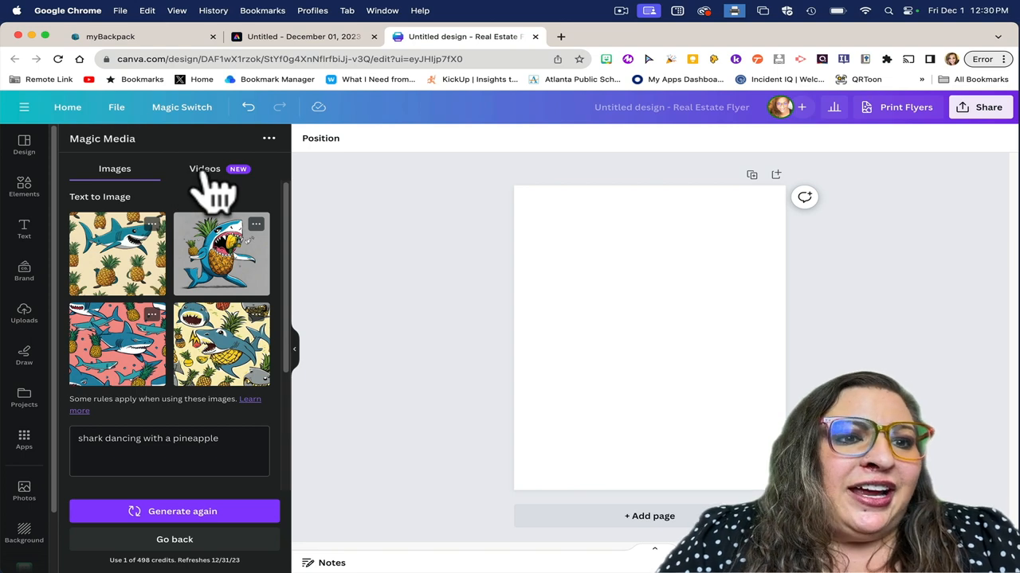
# Start a Magic Media text-to-video generation, then return to the Adobe Express unicorn design
pyautogui.click(204, 169)
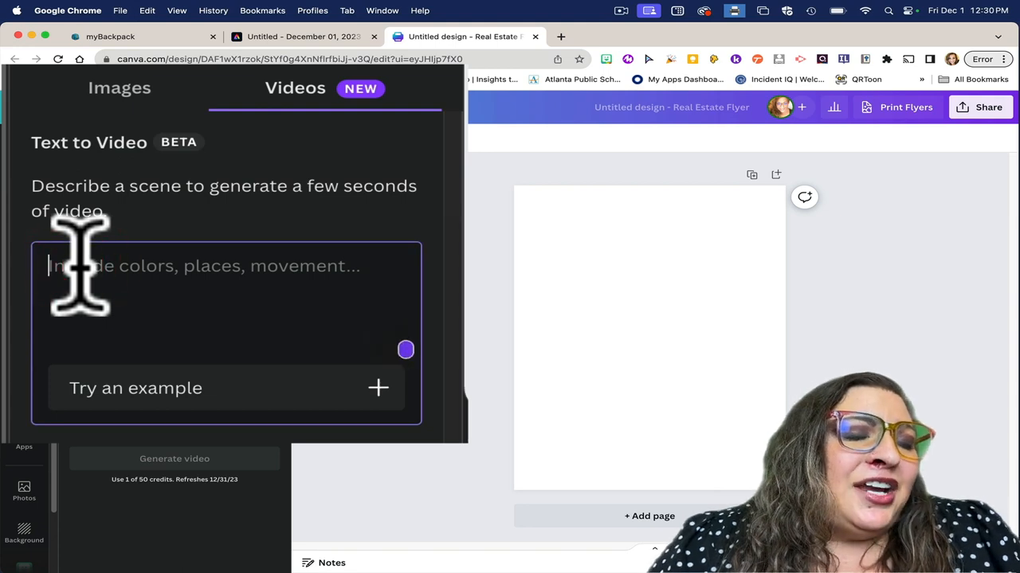
pyautogui.click(173, 459)
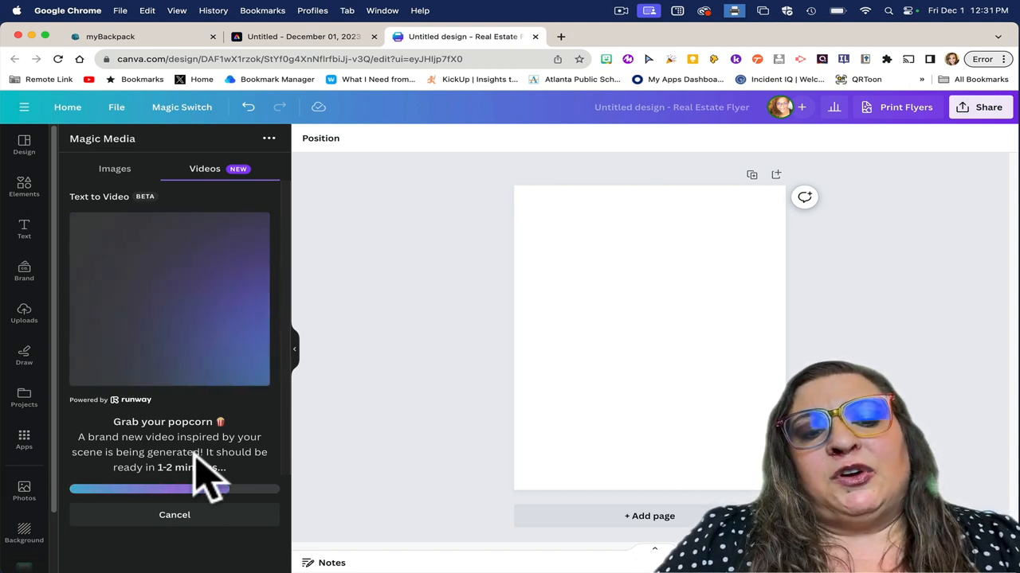
pyautogui.click(303, 35)
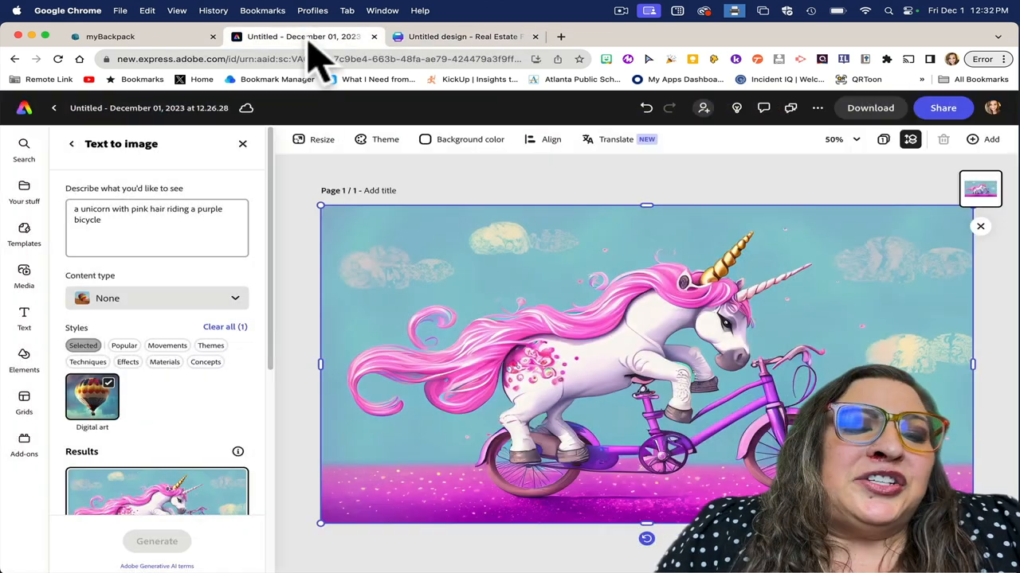